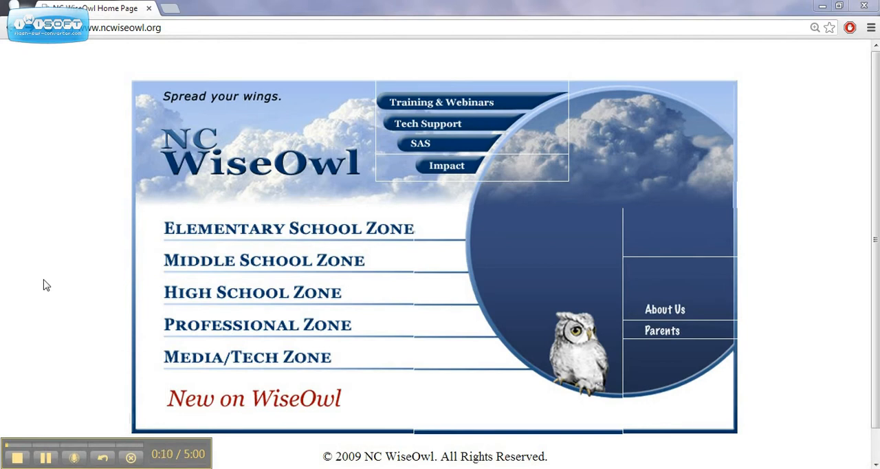
mouse_move(187, 269)
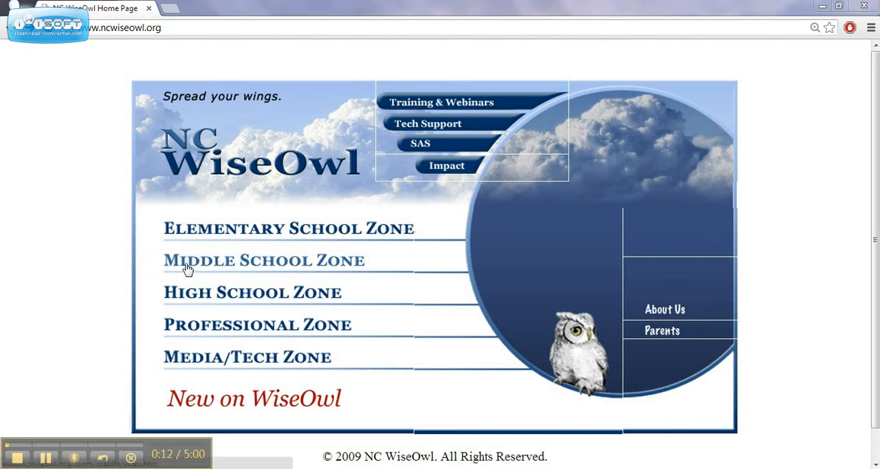
Step: Go to the Middle School Zone resources page from the NC WiseOwl home page
left_click(264, 260)
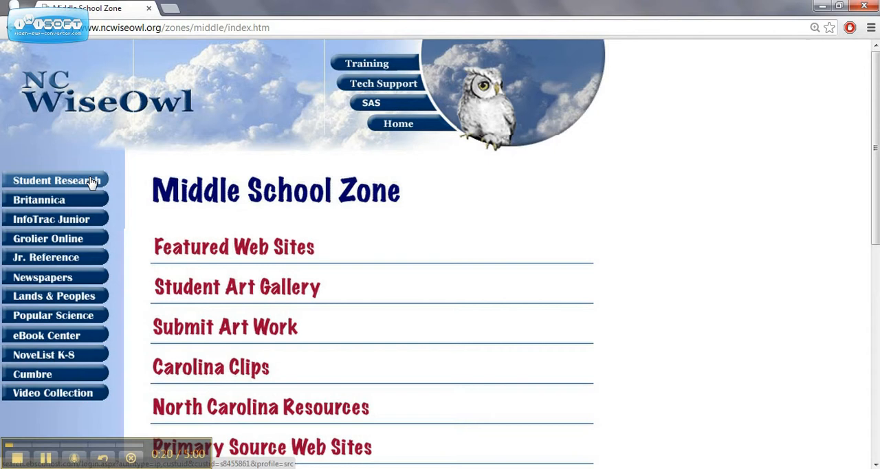
left_click(55, 180)
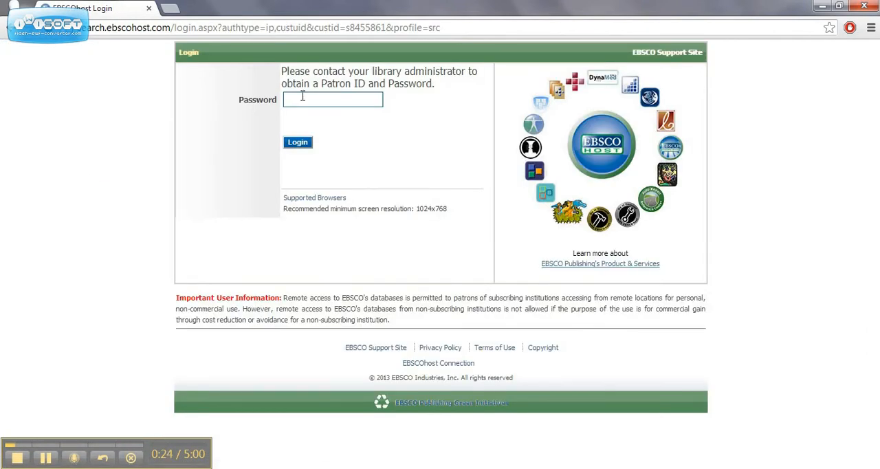
left_click(332, 99)
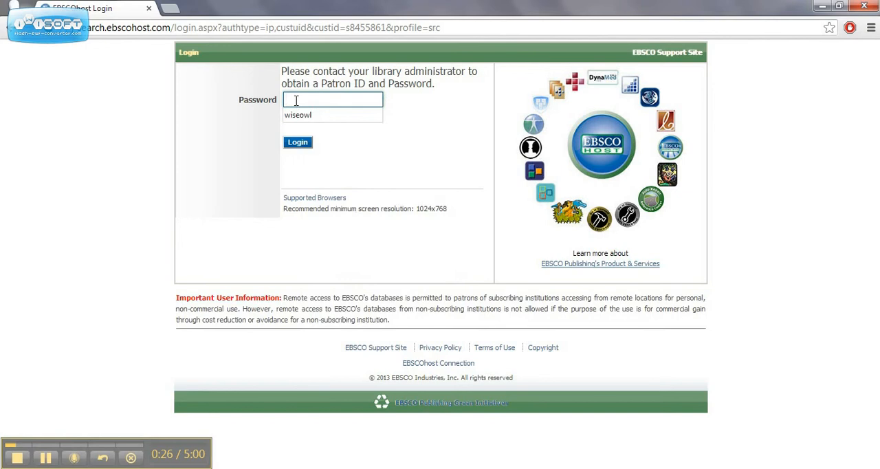
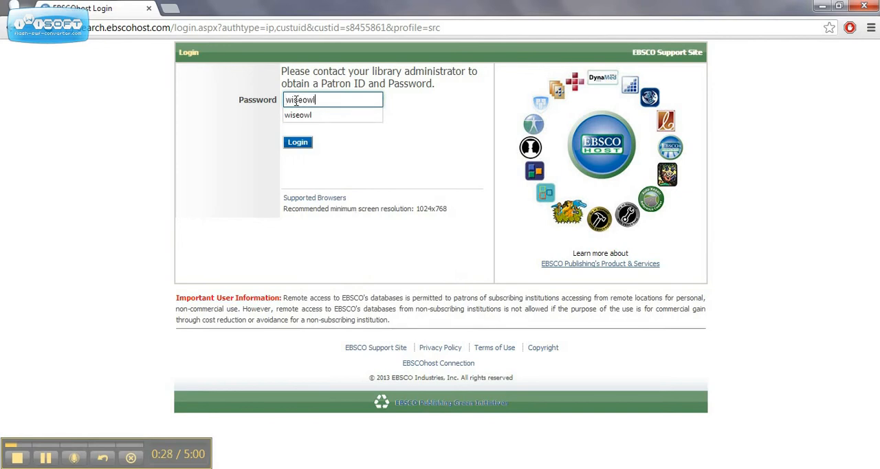
left_click(297, 143)
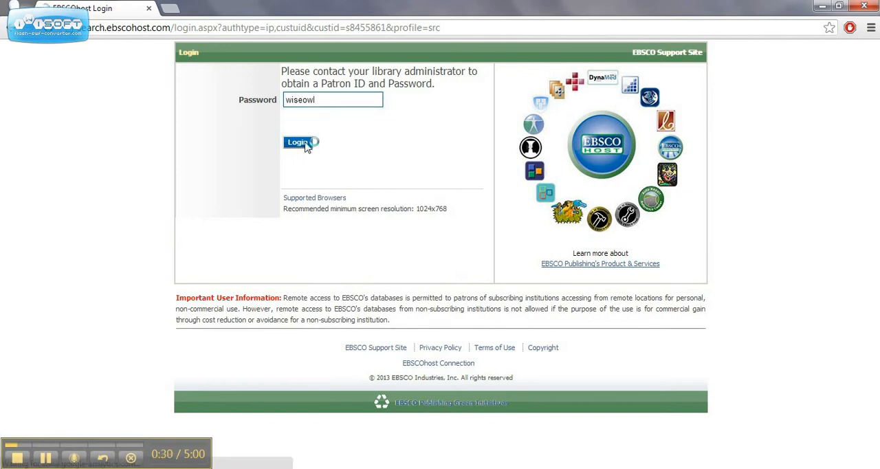
Step: Sign in and restrict the basic search to Primary Source Documents as the only source type
left_click(297, 143)
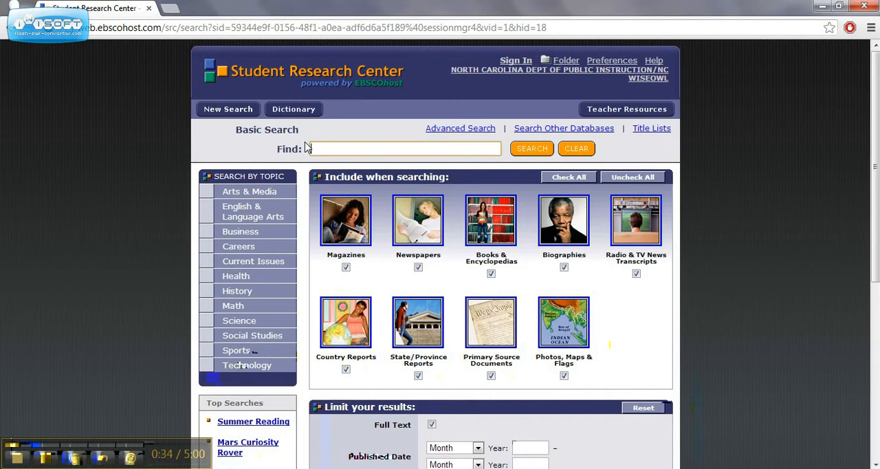
left_click(404, 148)
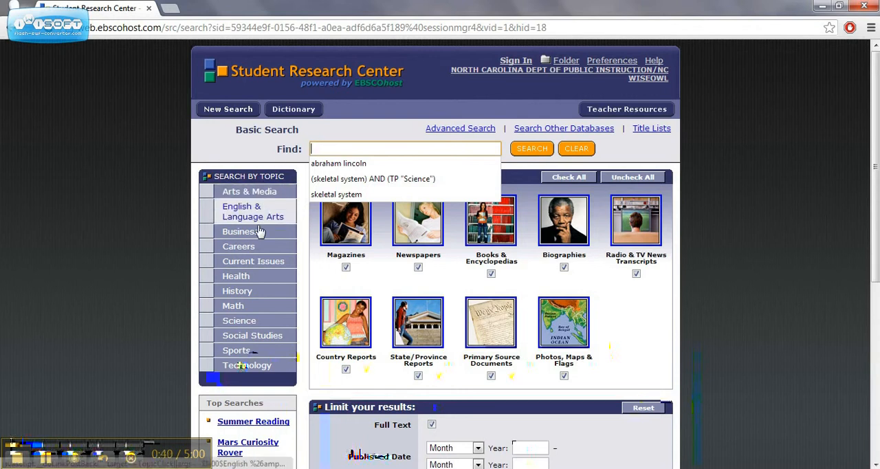
mouse_move(261, 226)
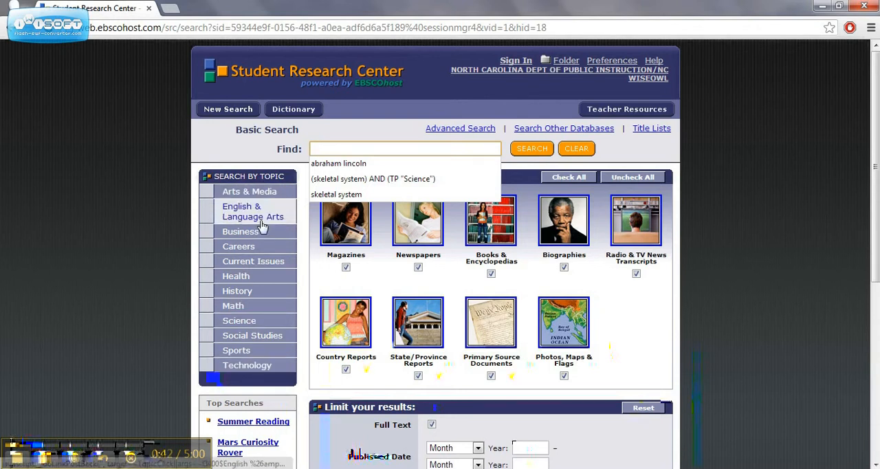
mouse_move(117, 268)
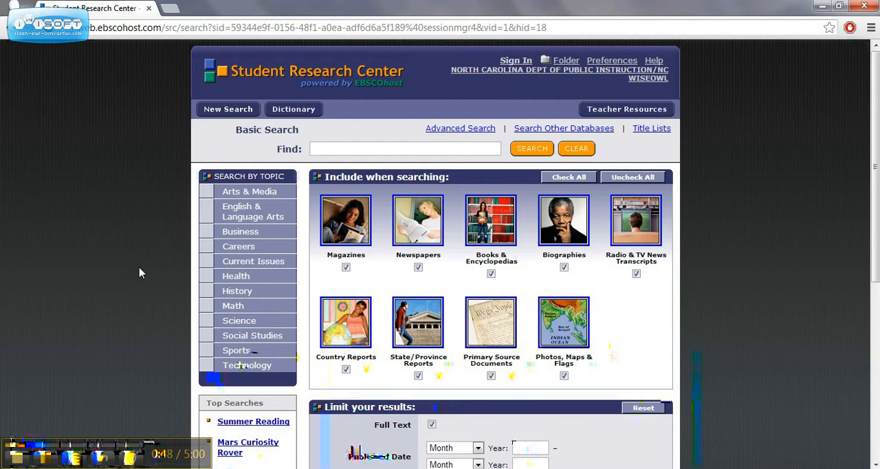
mouse_move(568, 176)
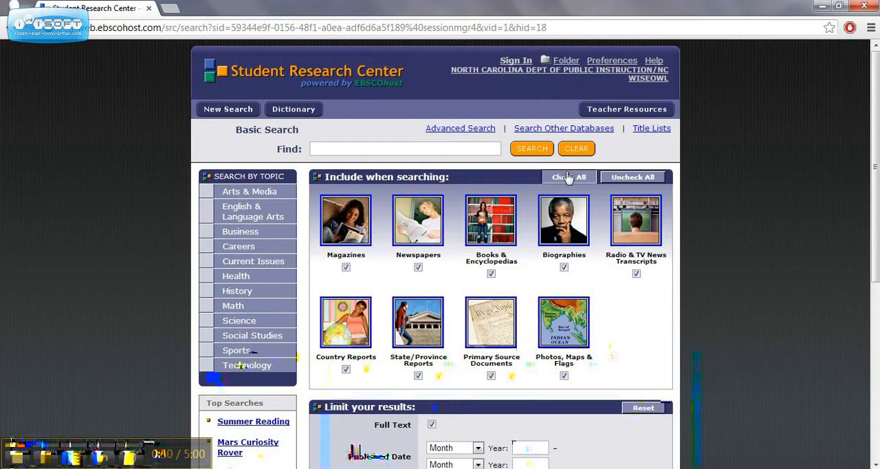
left_click(631, 176)
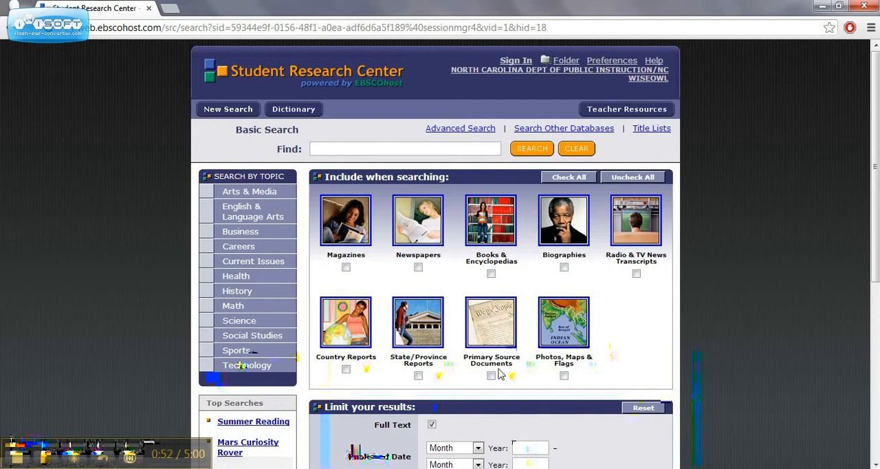
left_click(491, 376)
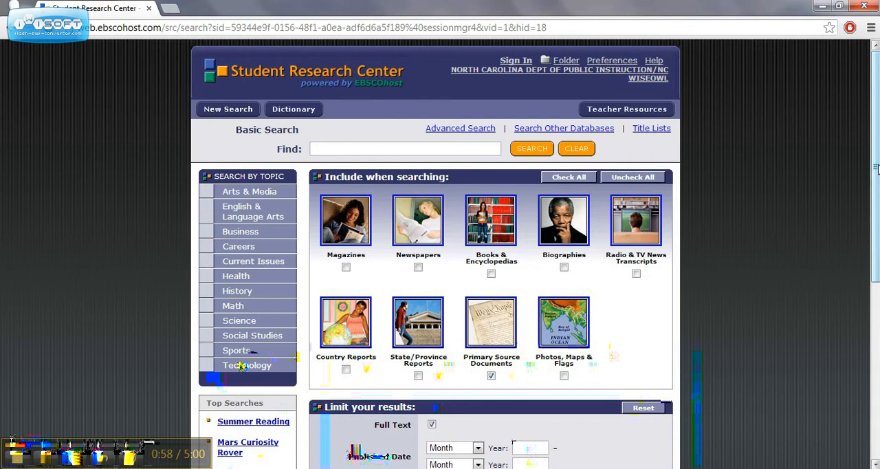
Step: Review the Limit your results options and return to the EBSCOhost login page
scroll("down", 3)
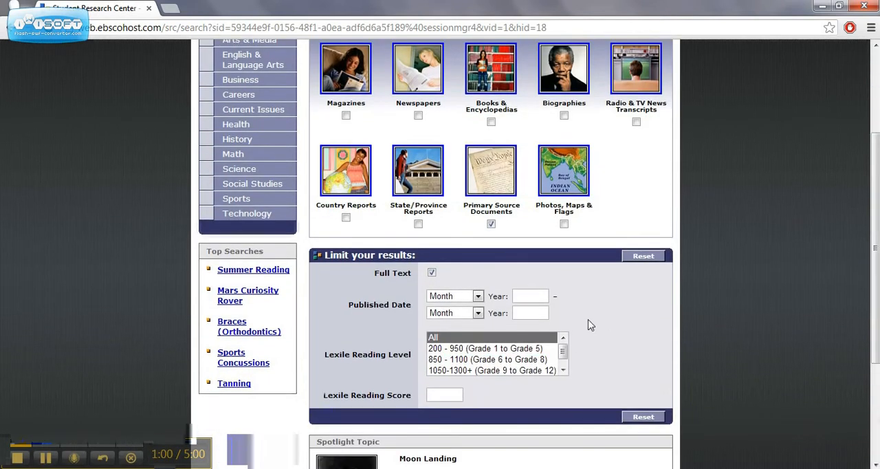
mouse_move(451, 315)
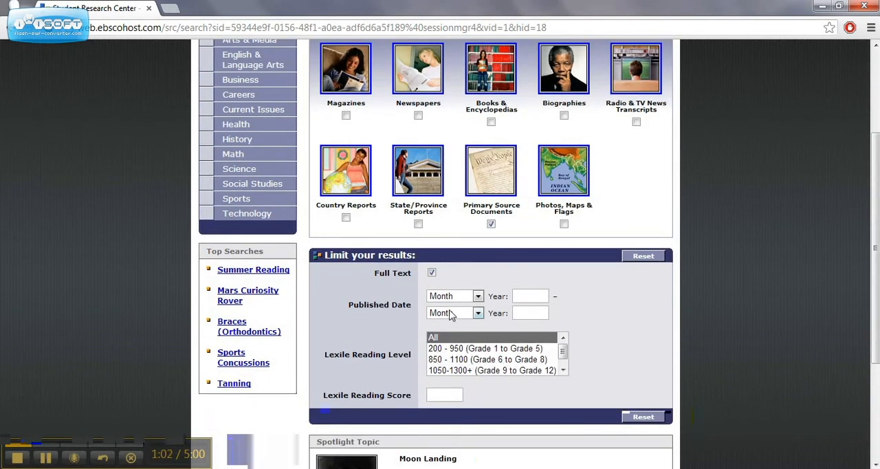
mouse_move(531, 296)
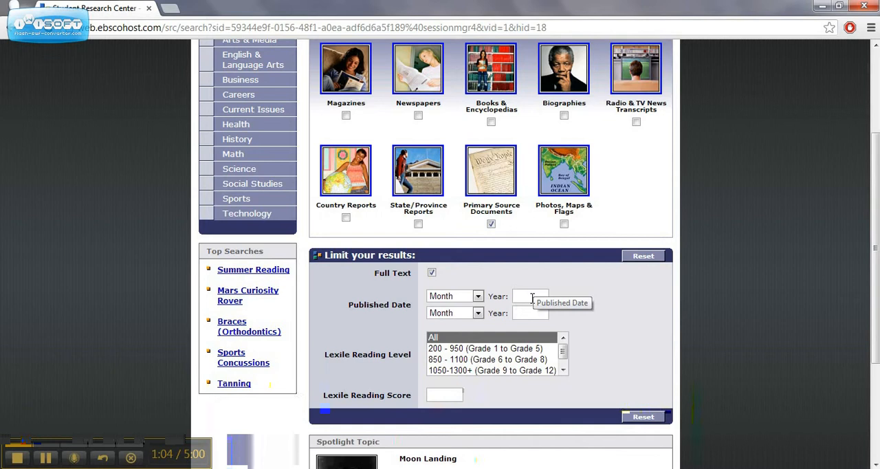
mouse_move(480, 349)
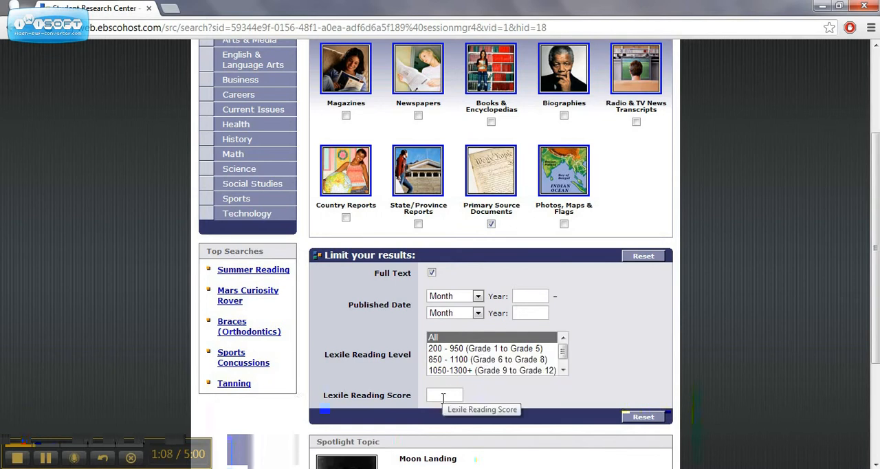
mouse_move(487, 359)
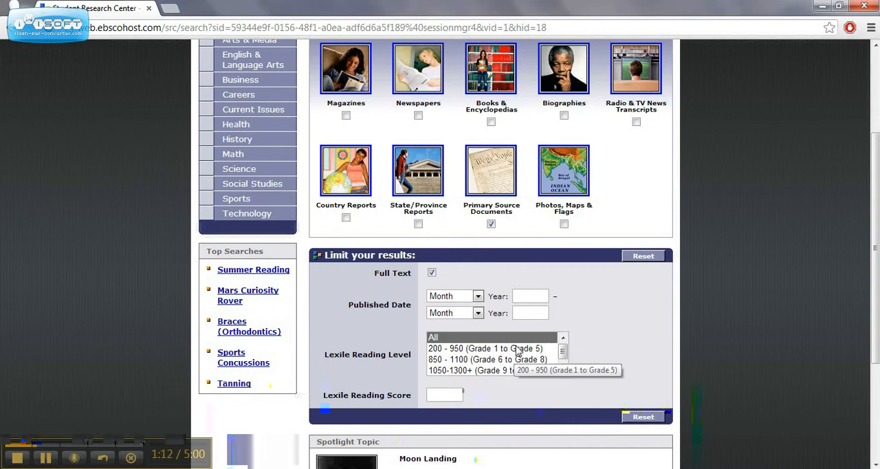
mouse_move(517, 382)
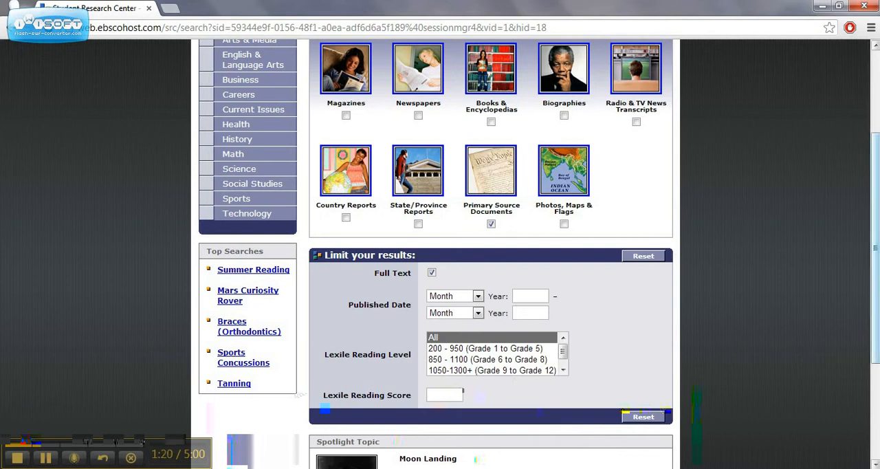
scroll("up", 3)
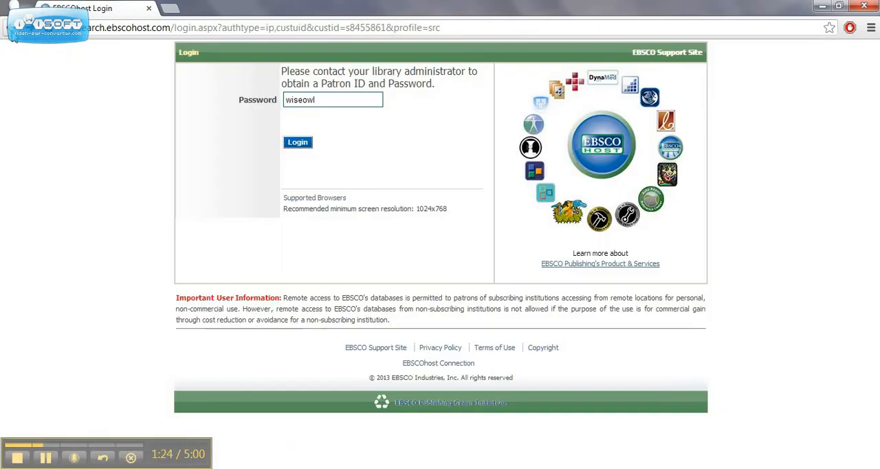
Step: Return to the Middle School Zone and launch Britannica School Middle from the sidebar
left_click(297, 141)
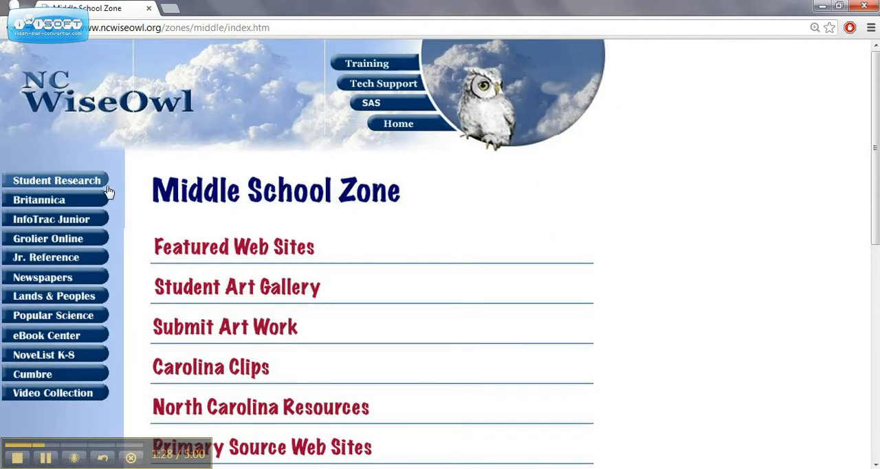
mouse_move(83, 203)
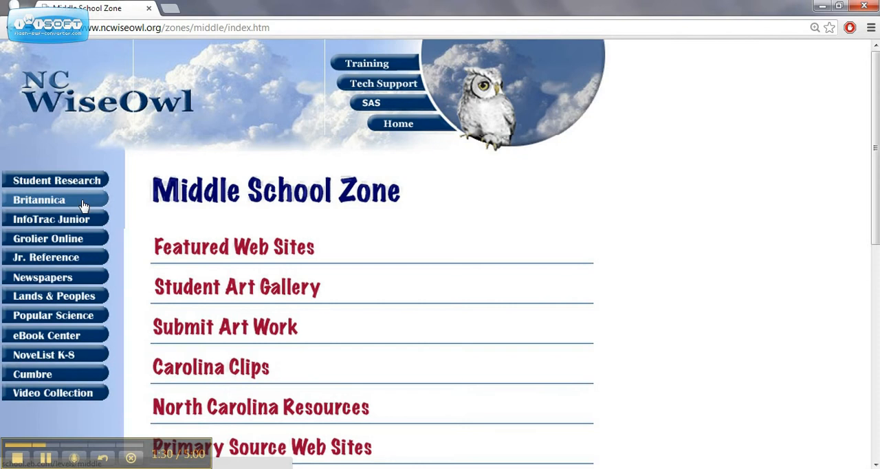
left_click(38, 200)
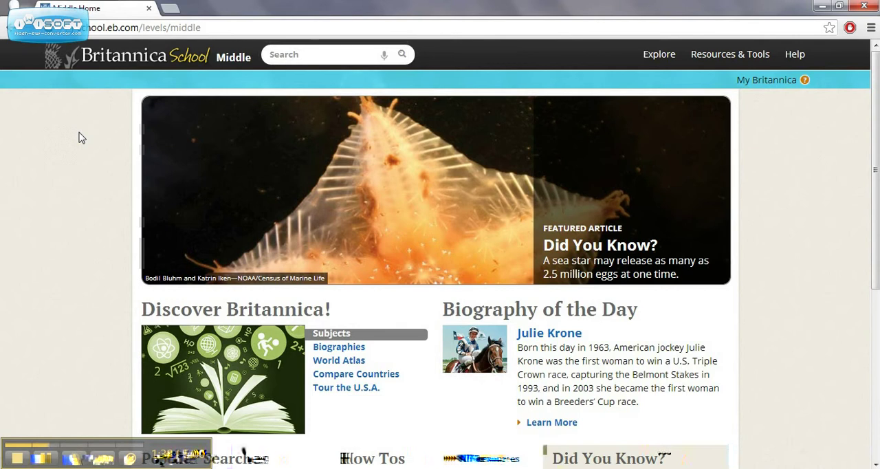
Step: Browse Britannica's subject categories, How Tos and Daily Buzzword, then go back to the Middle School Zone
scroll("down", 3)
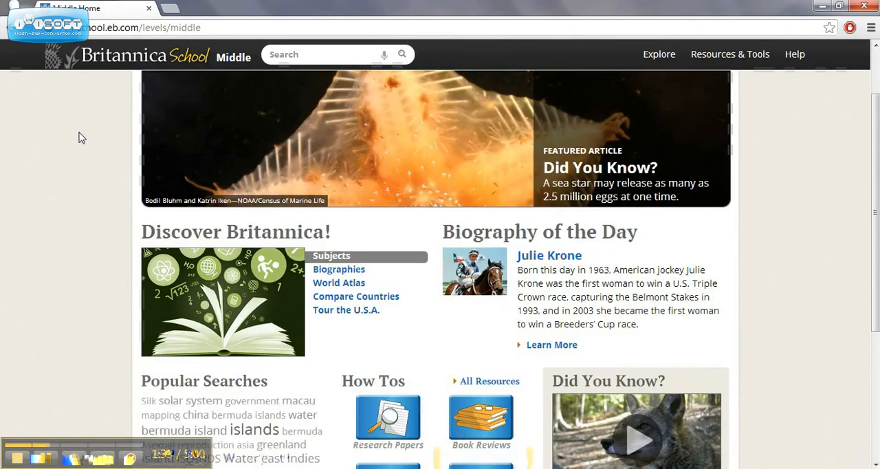
scroll("down", 3)
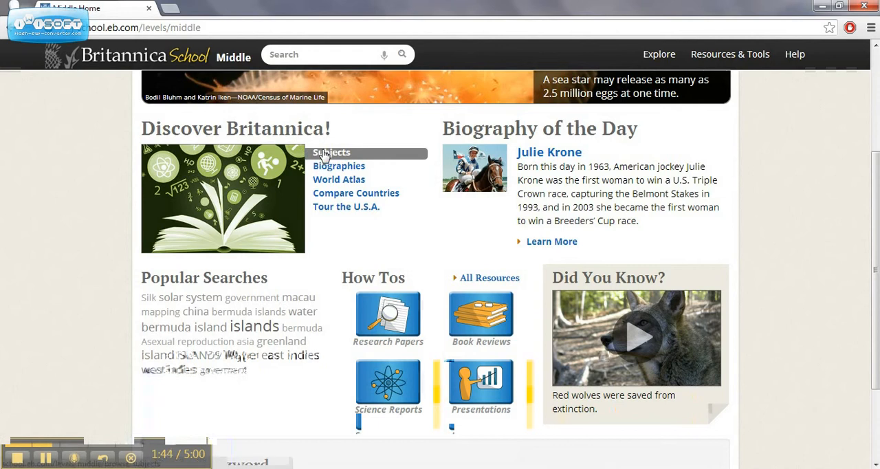
left_click(331, 151)
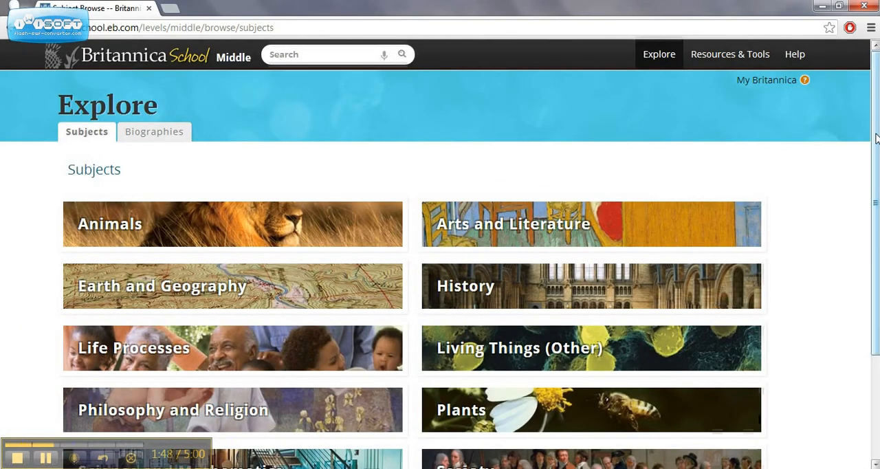
scroll("down", 3)
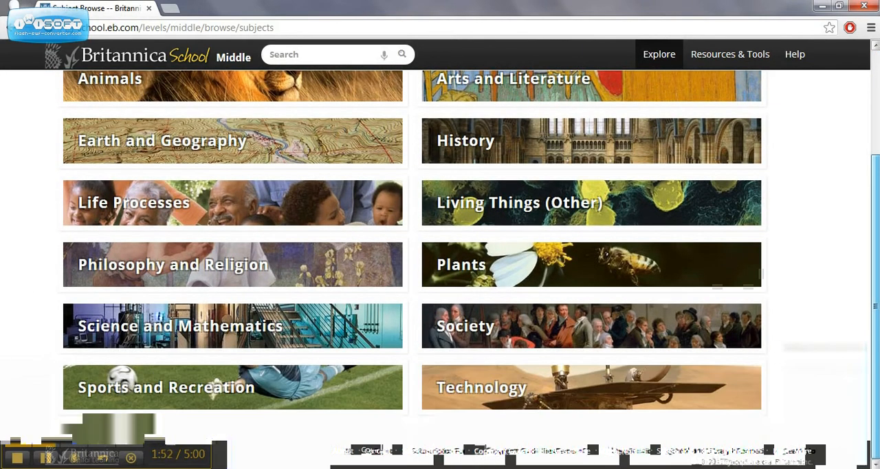
scroll("up", 3)
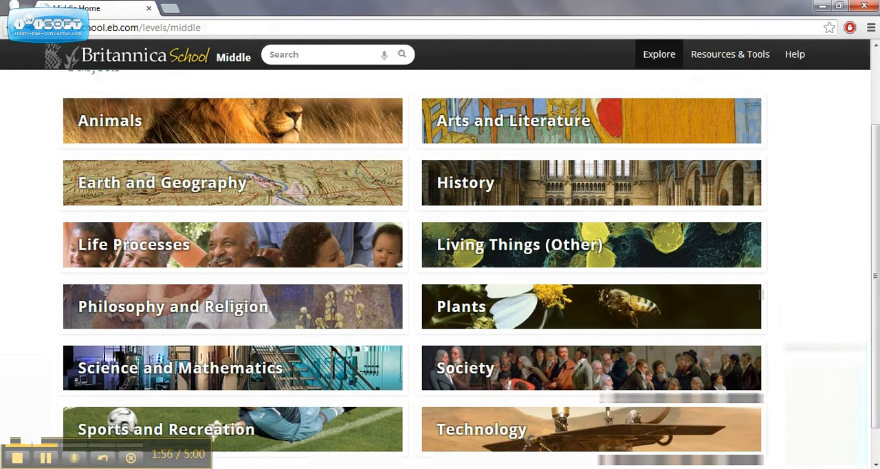
scroll("up", 3)
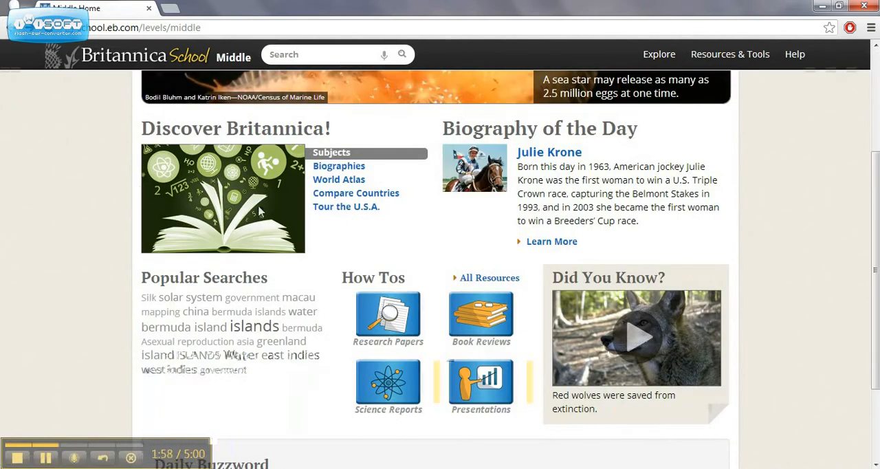
mouse_move(338, 165)
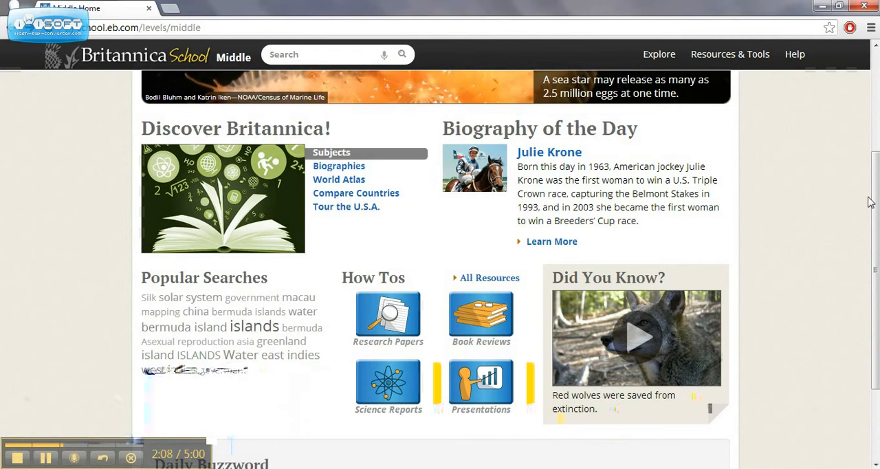
scroll("down", 3)
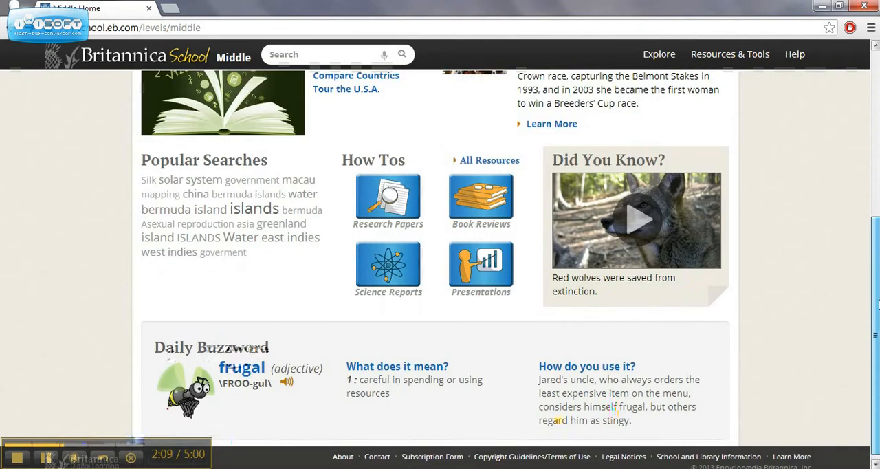
scroll("up", 3)
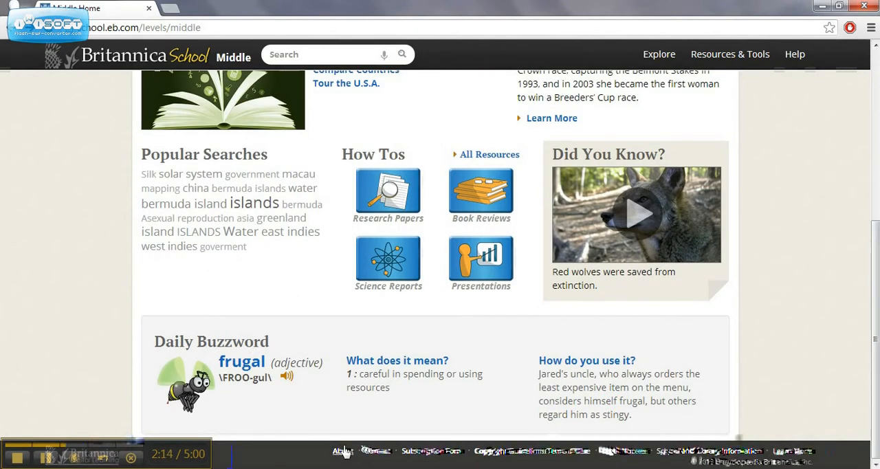
mouse_move(769, 385)
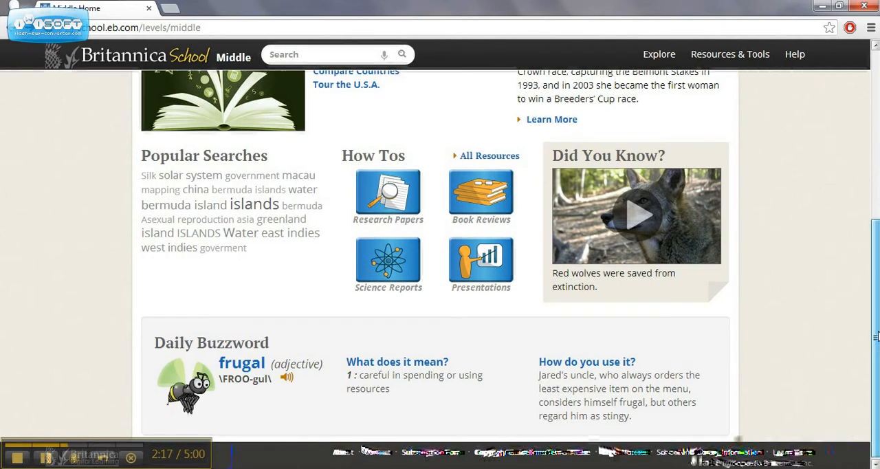
scroll("up", 3)
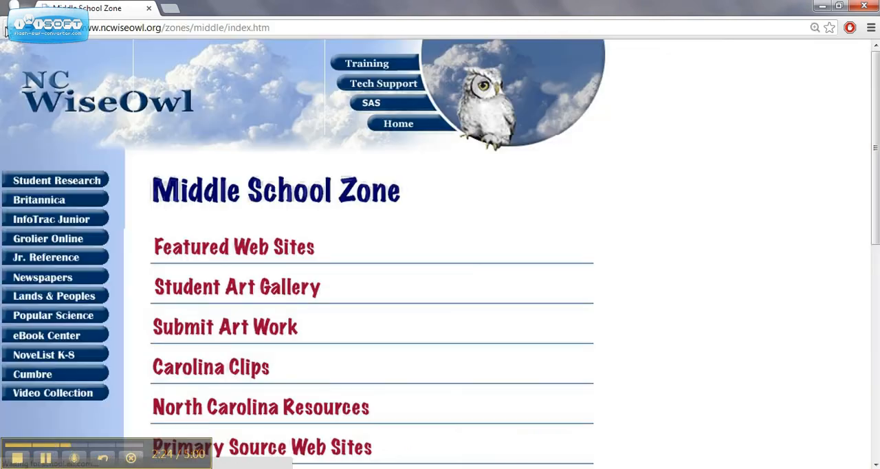
mouse_move(51, 219)
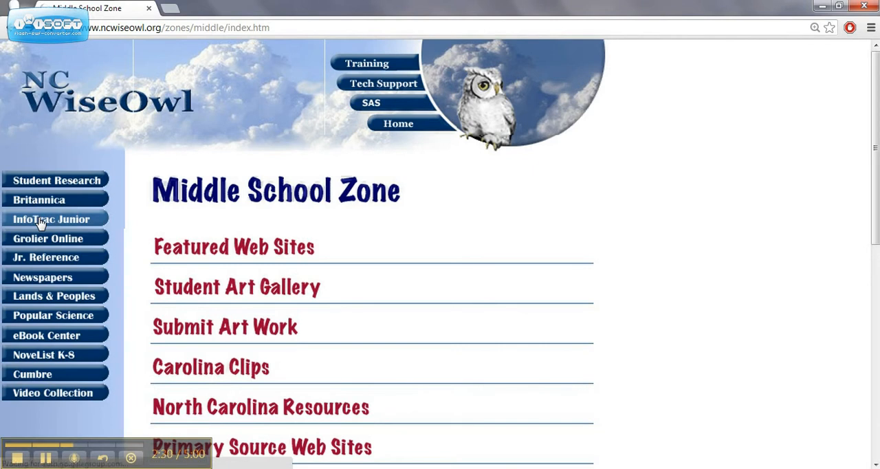
Step: Launch InfoTrac Junior and log in to Gale's Junior Edition with the password
left_click(51, 219)
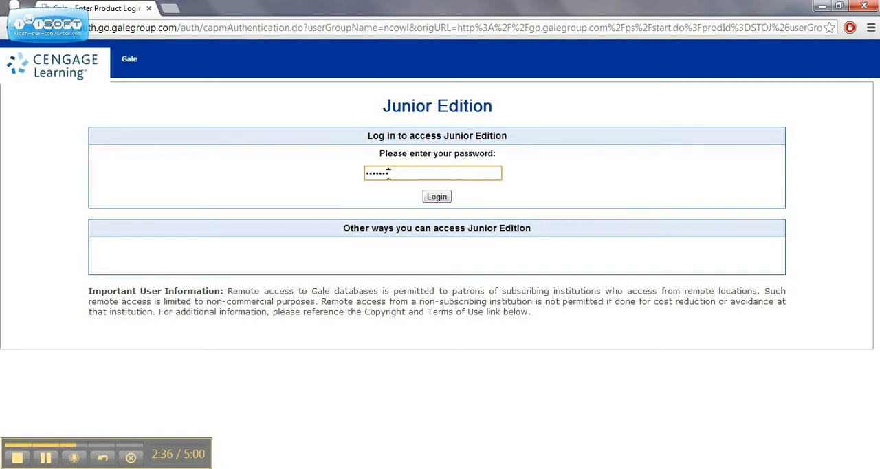
left_click(437, 197)
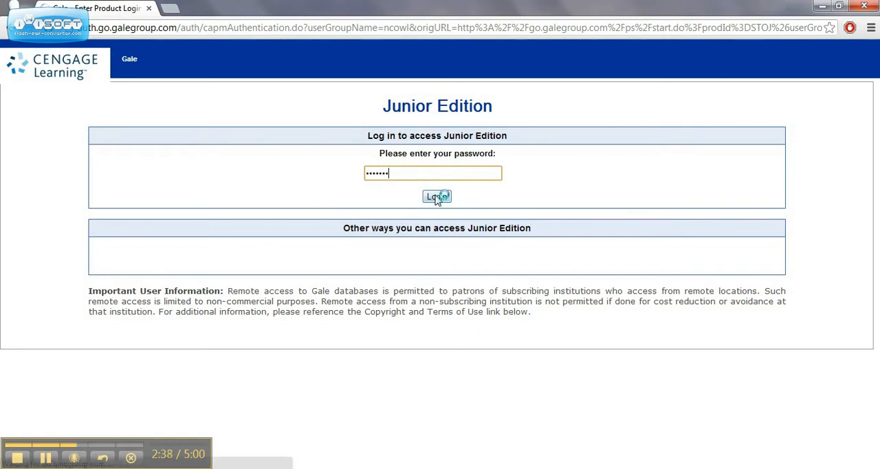
left_click(438, 197)
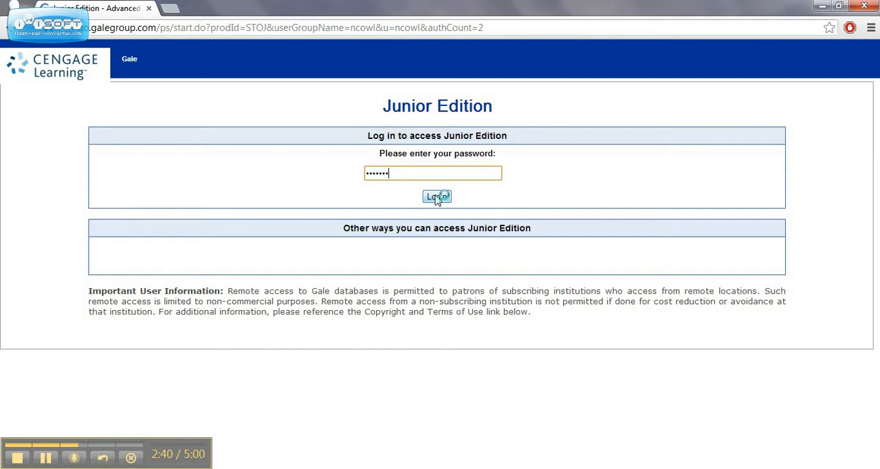
left_click(438, 199)
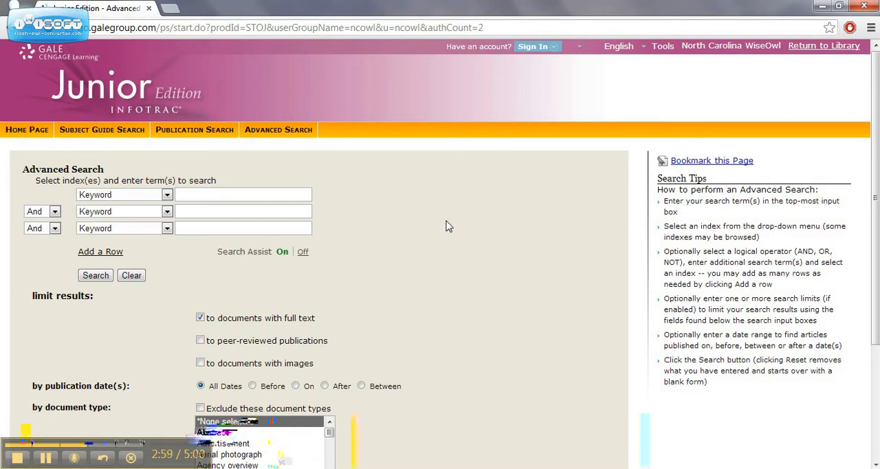
mouse_move(3, 54)
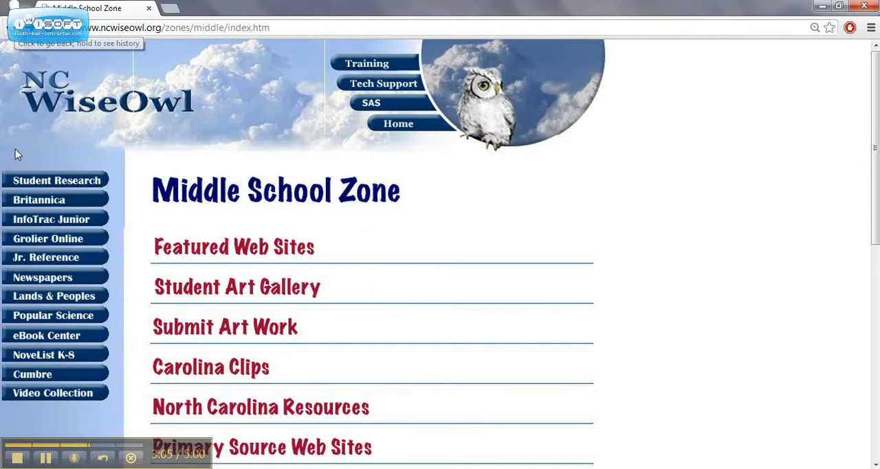
mouse_move(103, 206)
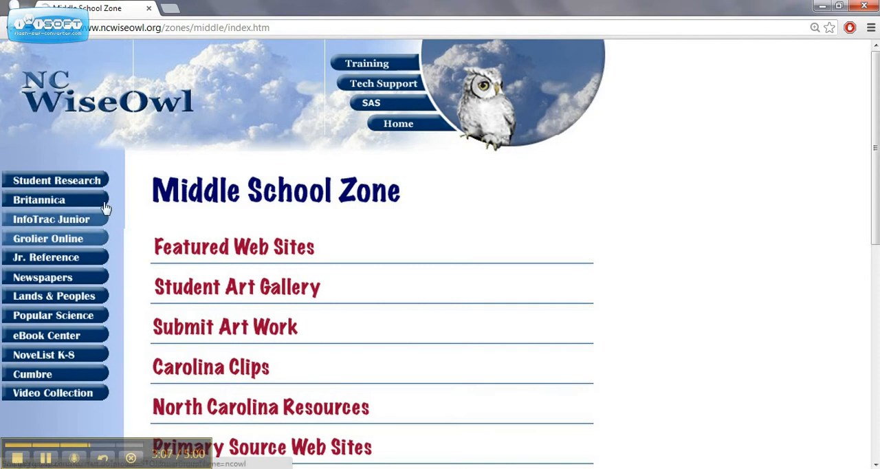
Step: Launch Grolier Online Passport, browse its encyclopedias and news, and enter the For Educators page
left_click(47, 238)
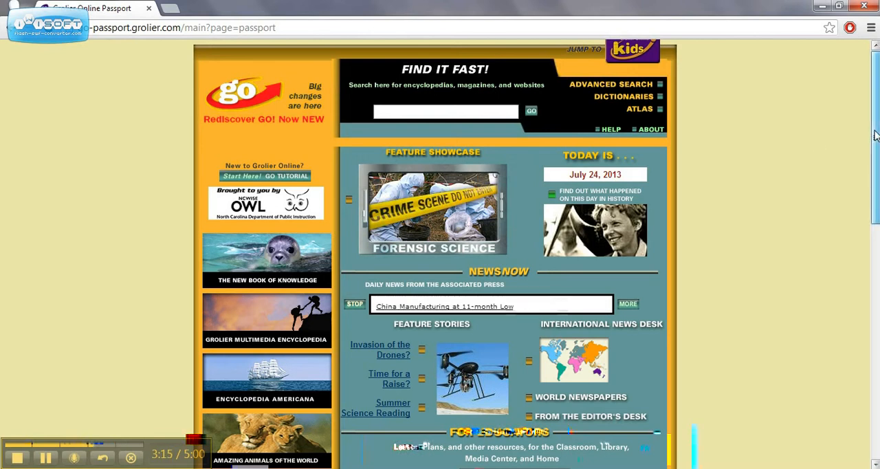
scroll("down", 3)
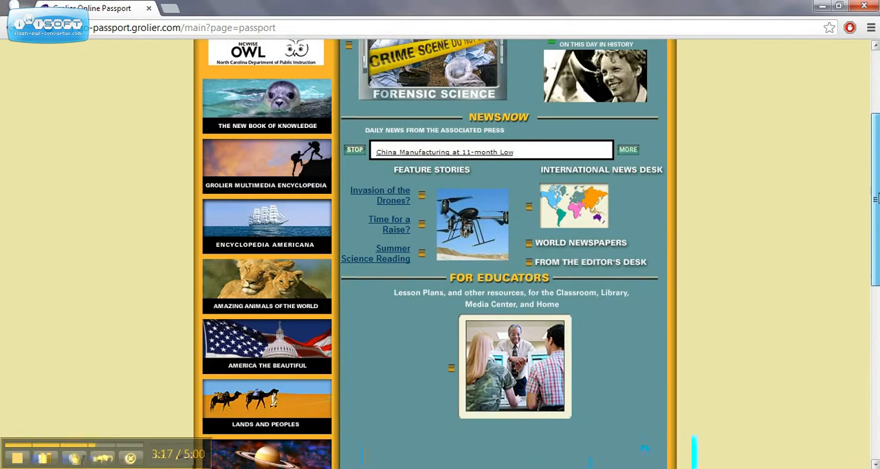
scroll("down", 3)
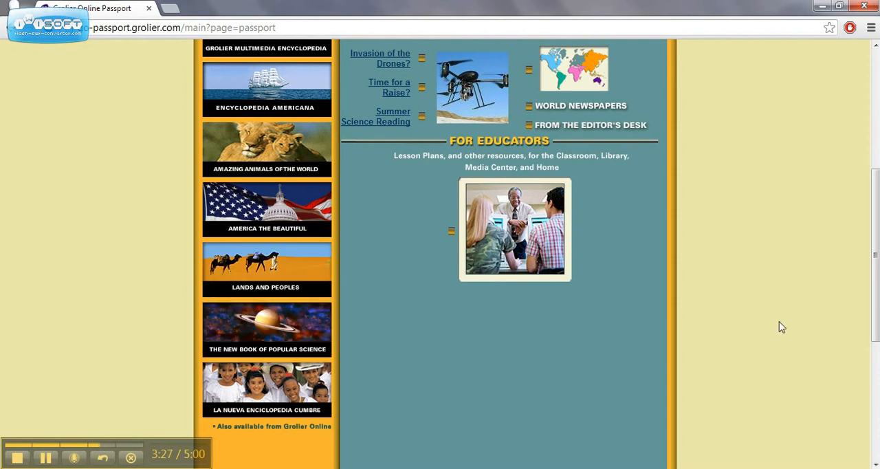
scroll("up", 3)
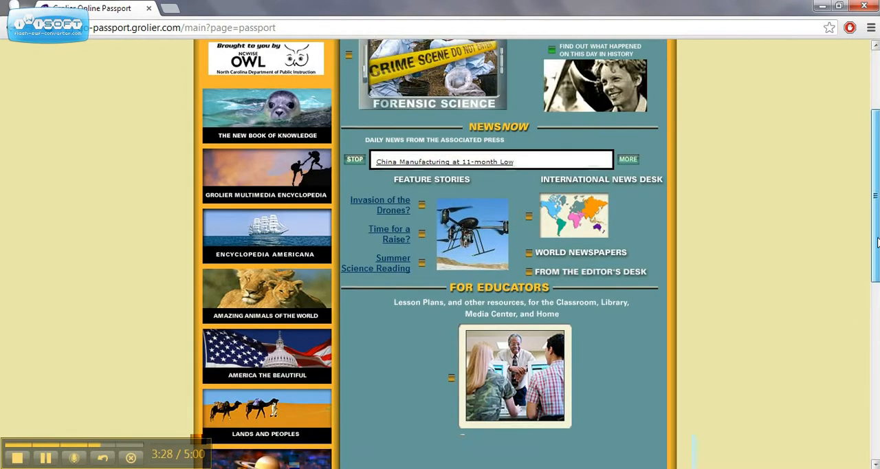
scroll("up", 3)
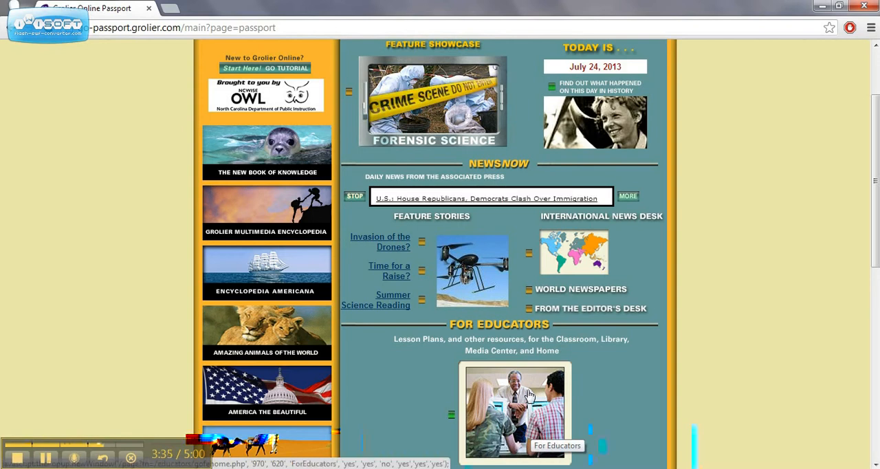
mouse_move(509, 399)
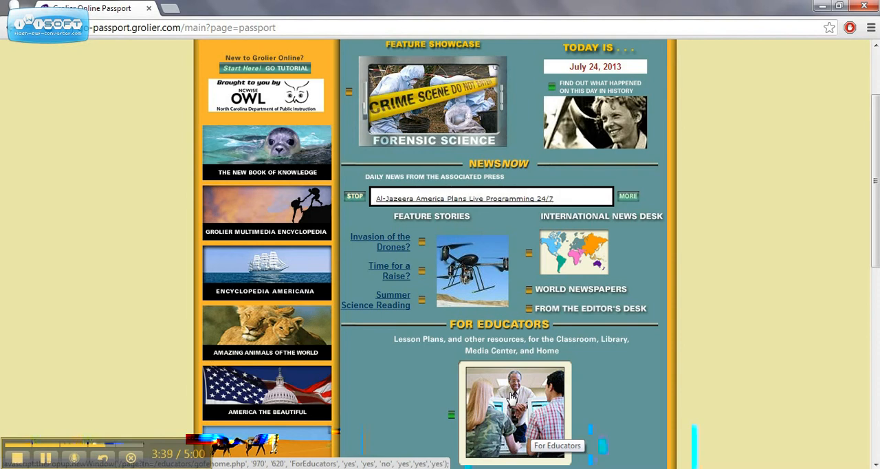
left_click(515, 413)
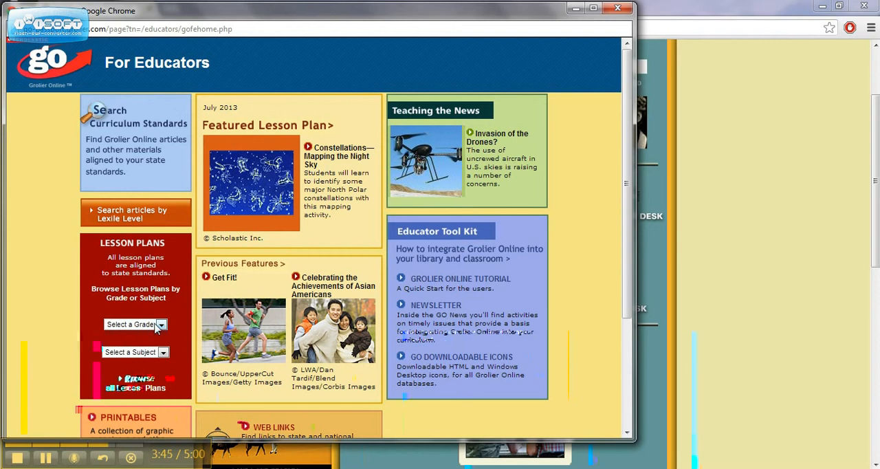
Step: View the lesson plan Select a Subject choices, then go back to the Middle School Zone
left_click(135, 352)
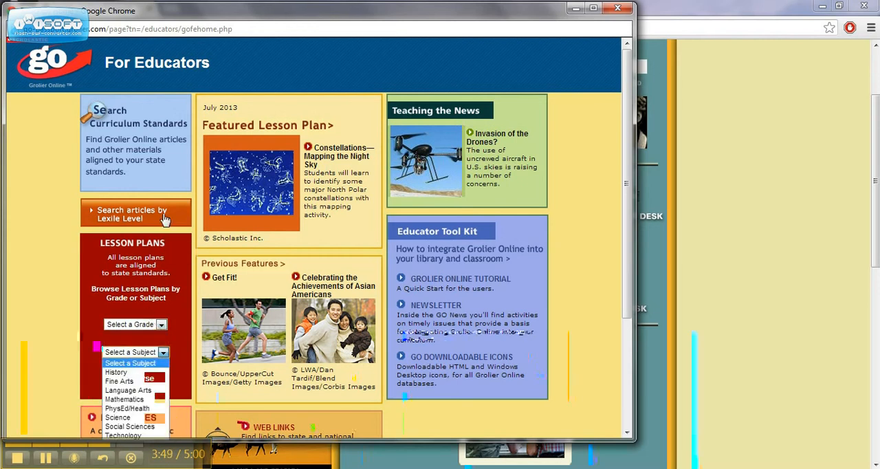
mouse_move(530, 72)
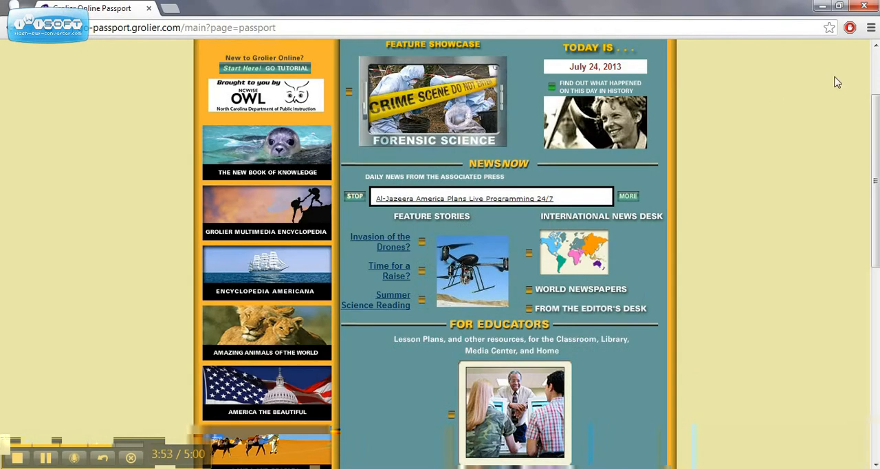
scroll("up", 3)
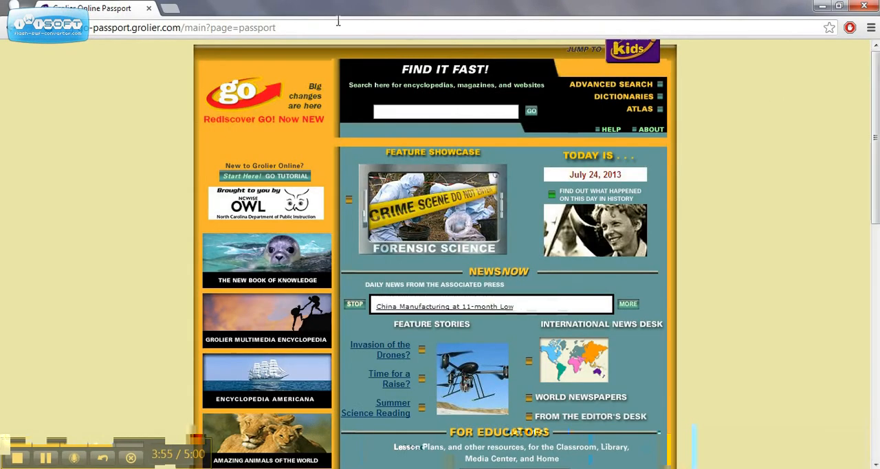
left_click(267, 204)
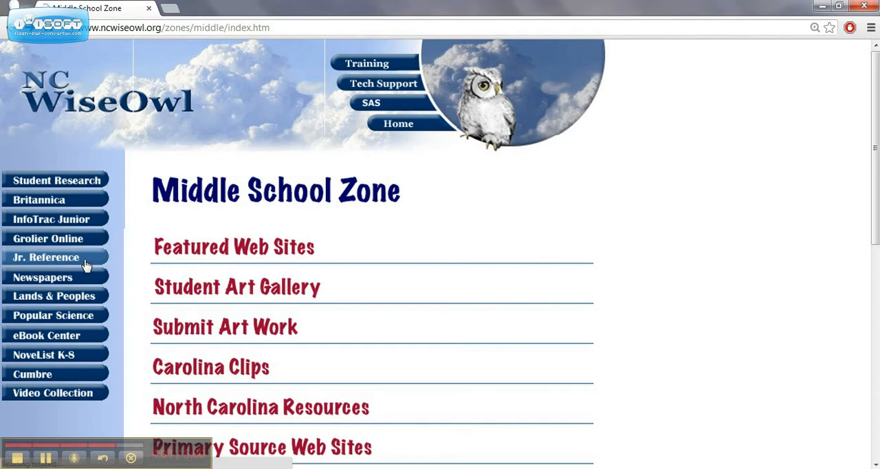
Step: Launch Jr. Reference and submit the InfoTrac password, retrying via the common menu after authorization failed
left_click(45, 256)
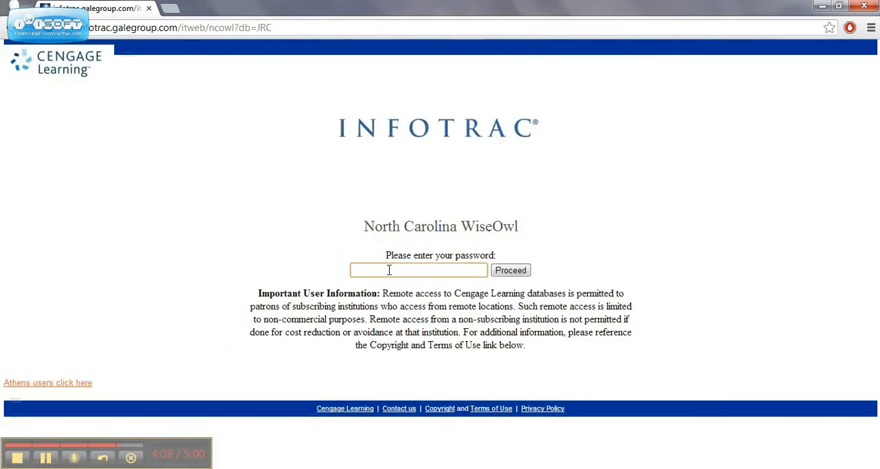
type("•")
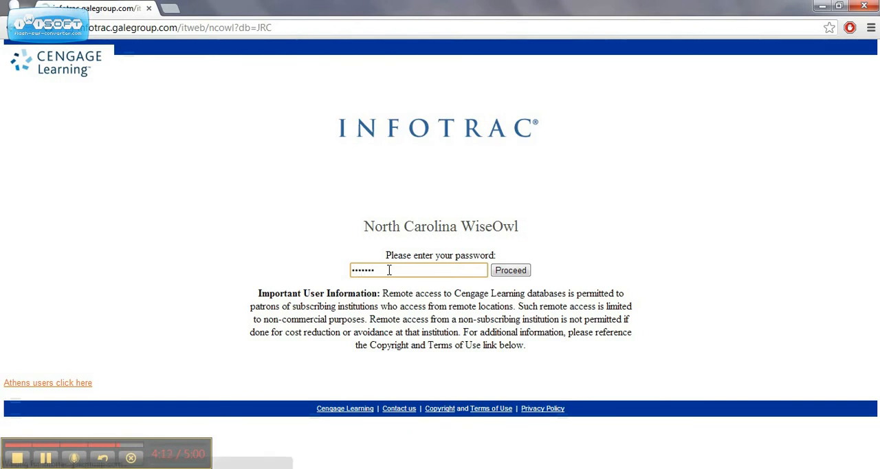
left_click(510, 269)
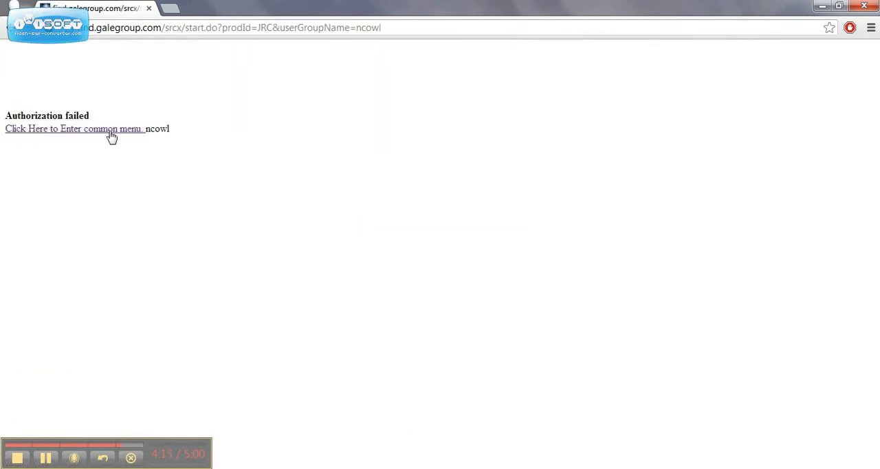
left_click(73, 128)
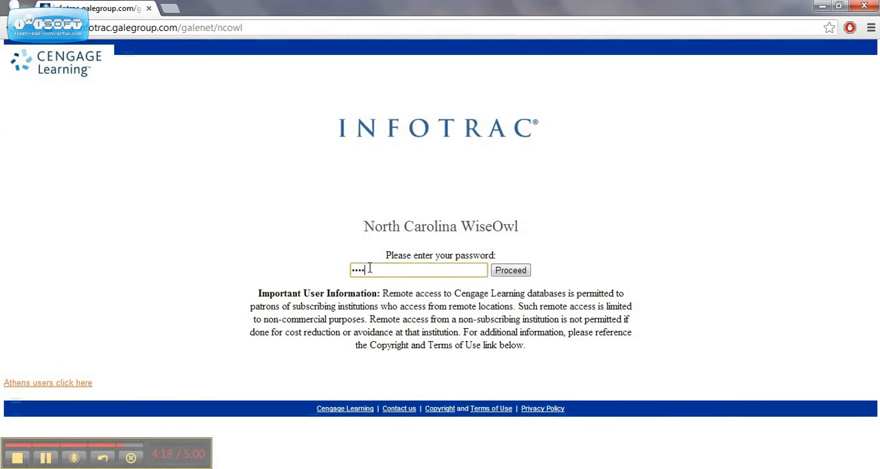
left_click(510, 270)
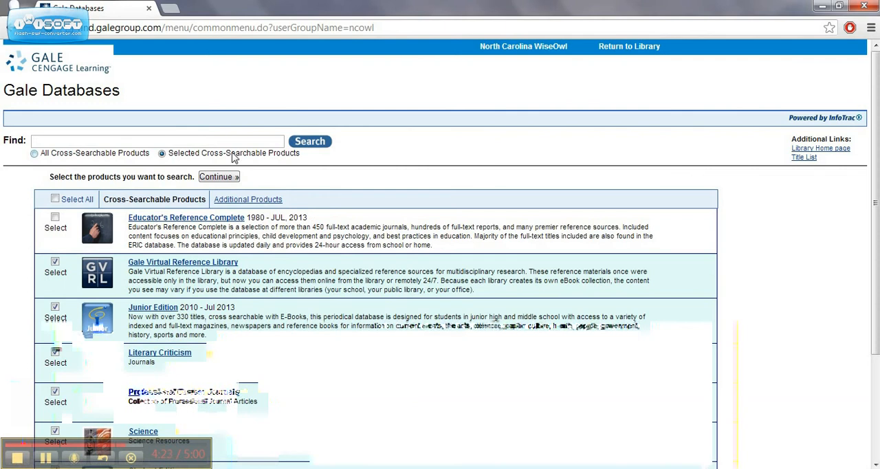
mouse_move(93, 251)
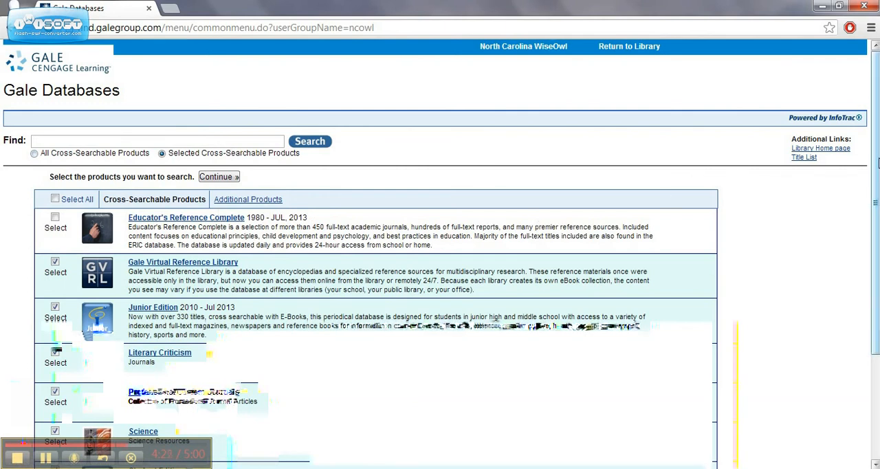
Step: Browse the Gale product list down to Student and Kid's Edition, then return to the previous page
scroll("down", 3)
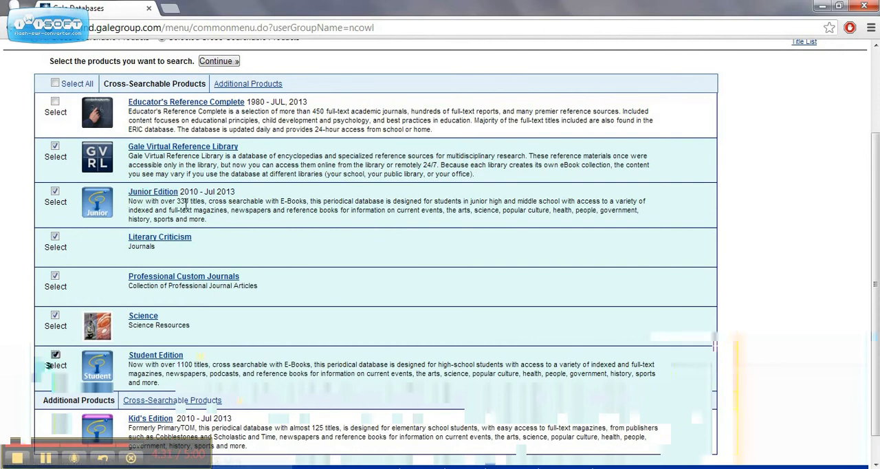
mouse_move(156, 355)
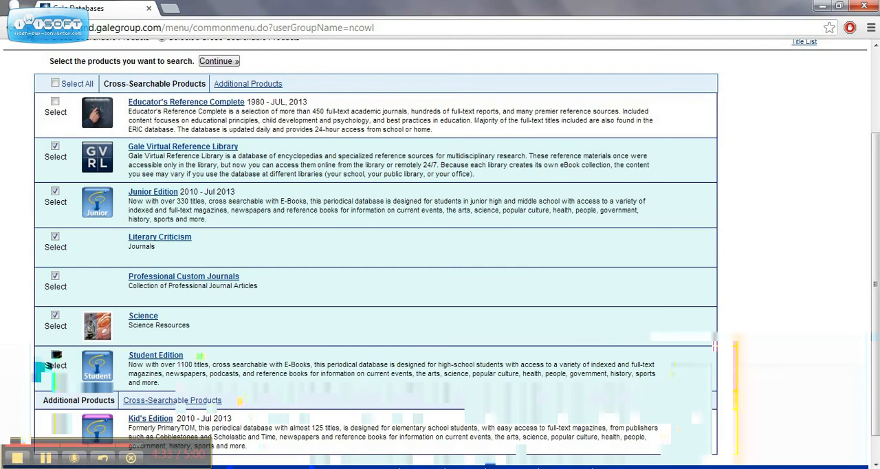
left_click(55, 355)
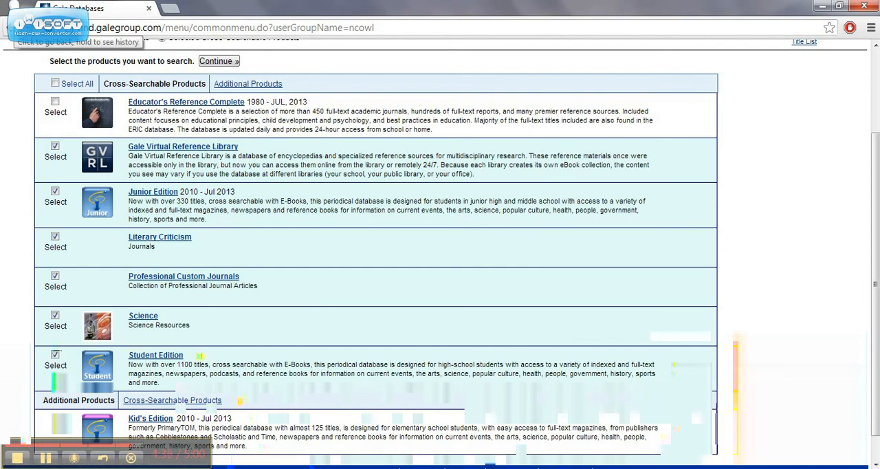